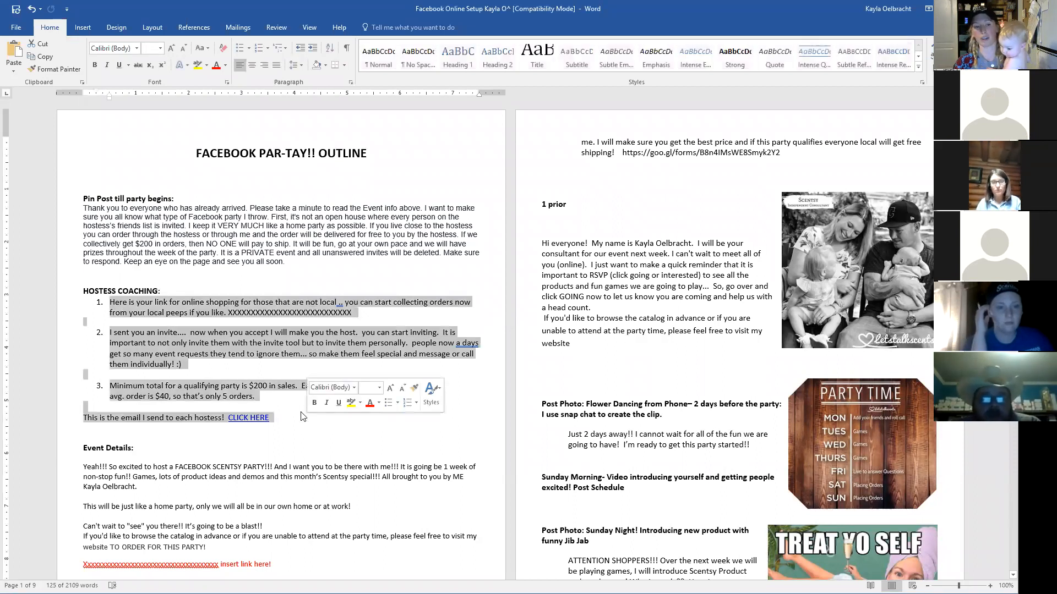
Step: Drag across the hostess coaching instructions to deselect them
scroll("down", 3)
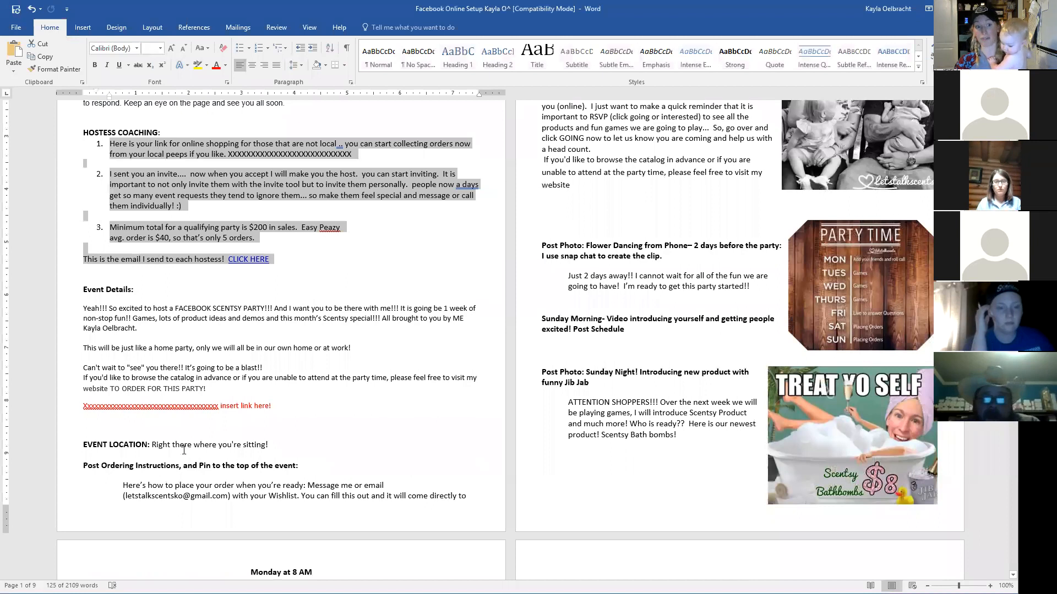
left_click_drag(149, 444, 268, 444)
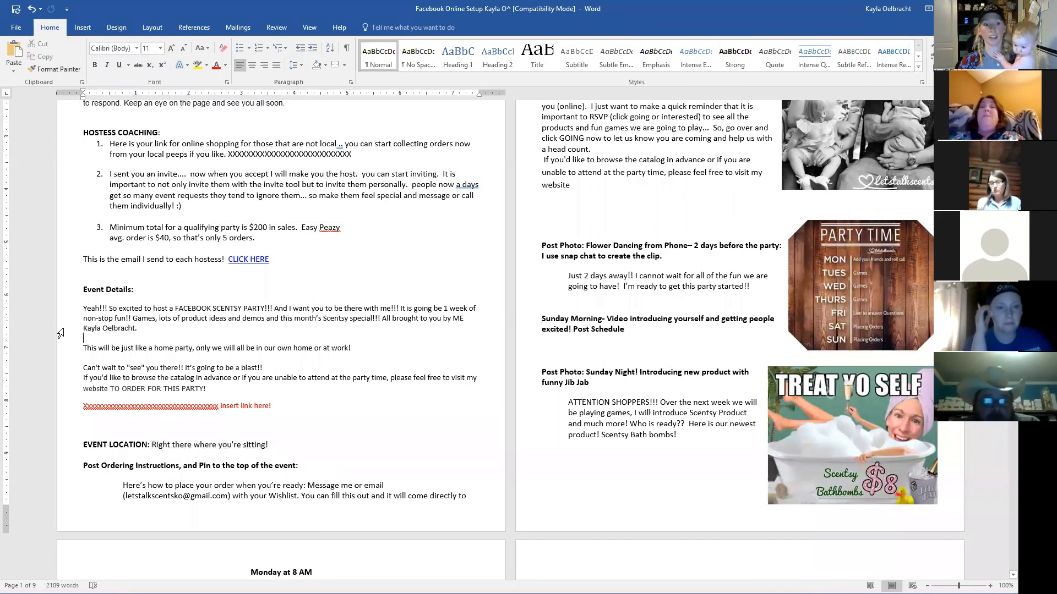
left_click_drag(82, 308, 271, 405)
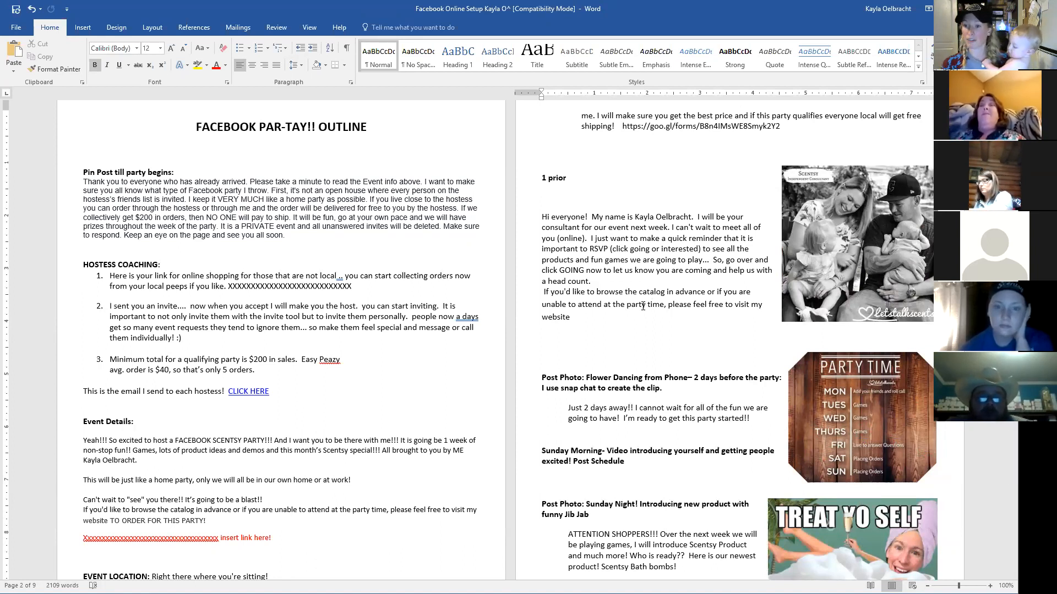
Step: Scroll down to Monday's welcome, contest, roll call and necklace game, plus Tuesday's post
scroll("down", 3)
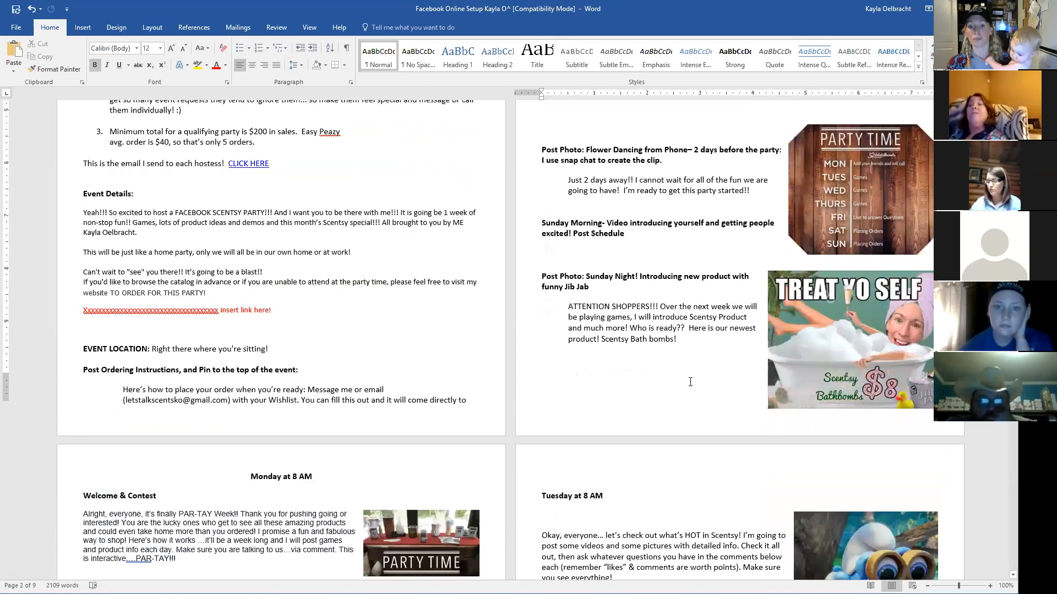
scroll("down", 3)
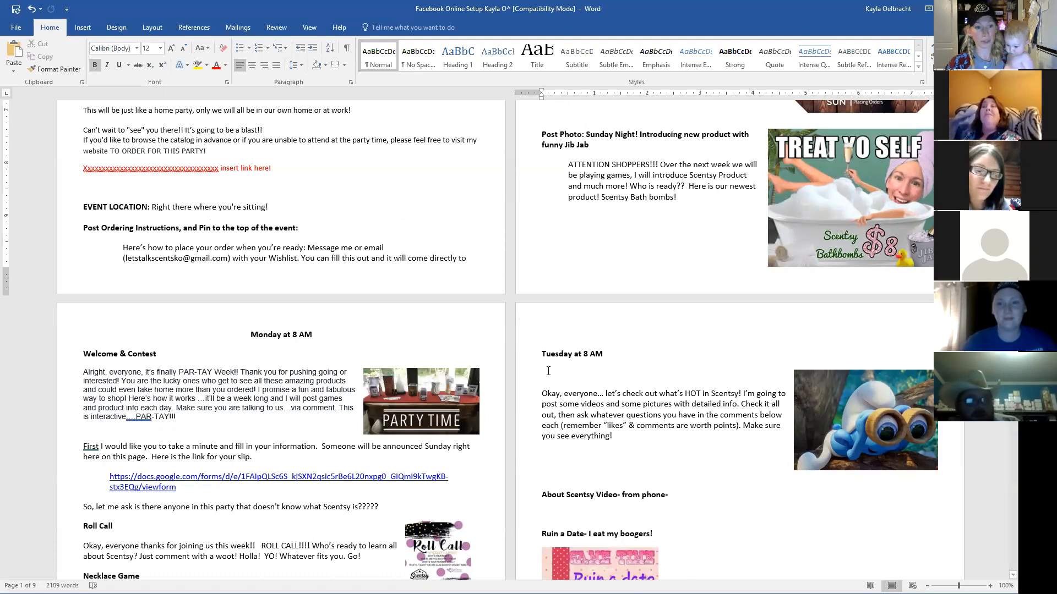
scroll("down", 3)
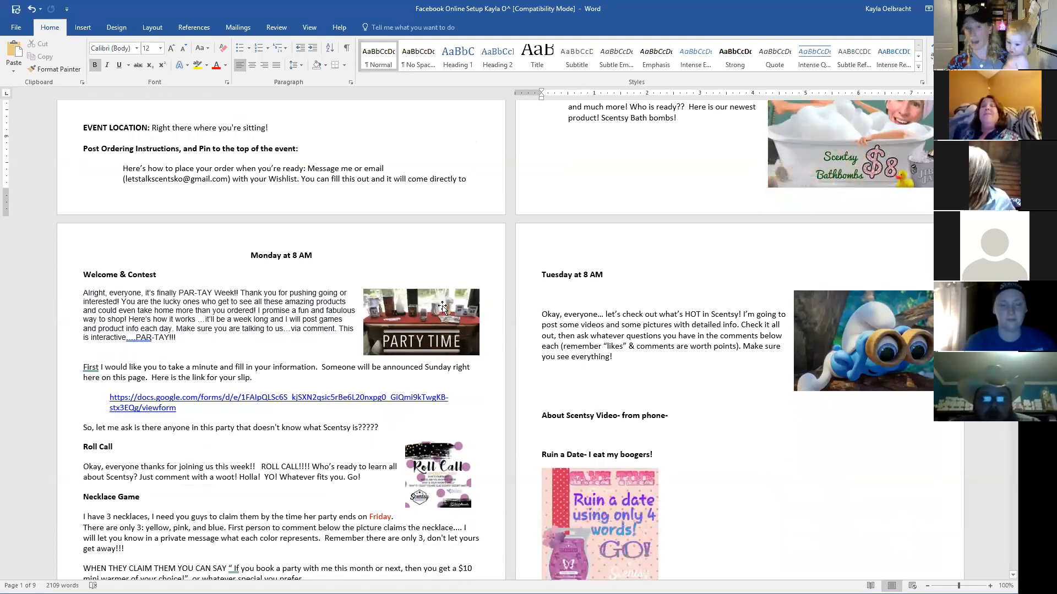
left_click(442, 308)
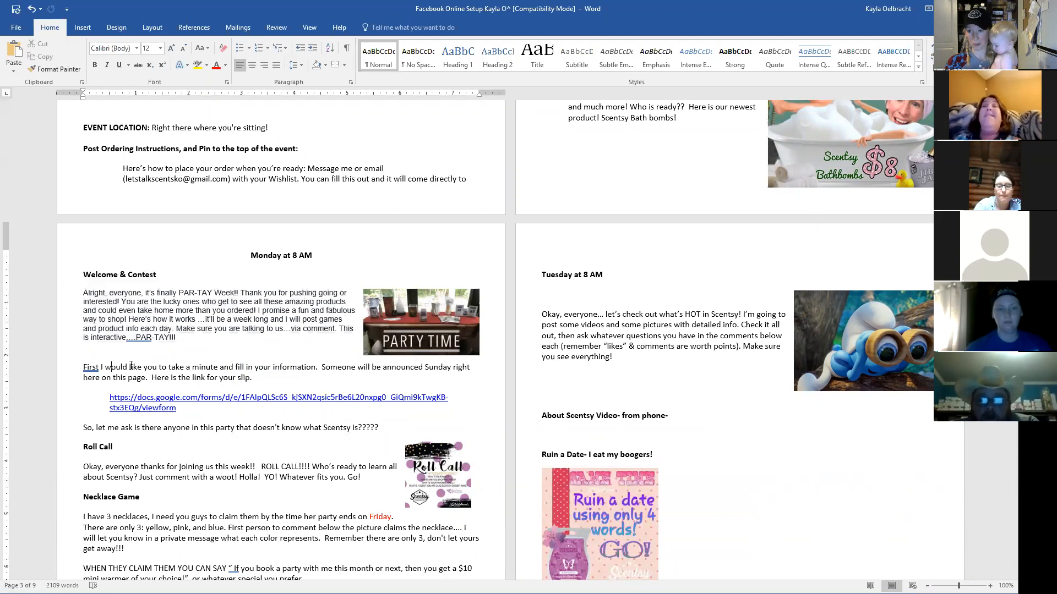
mouse_move(509, 317)
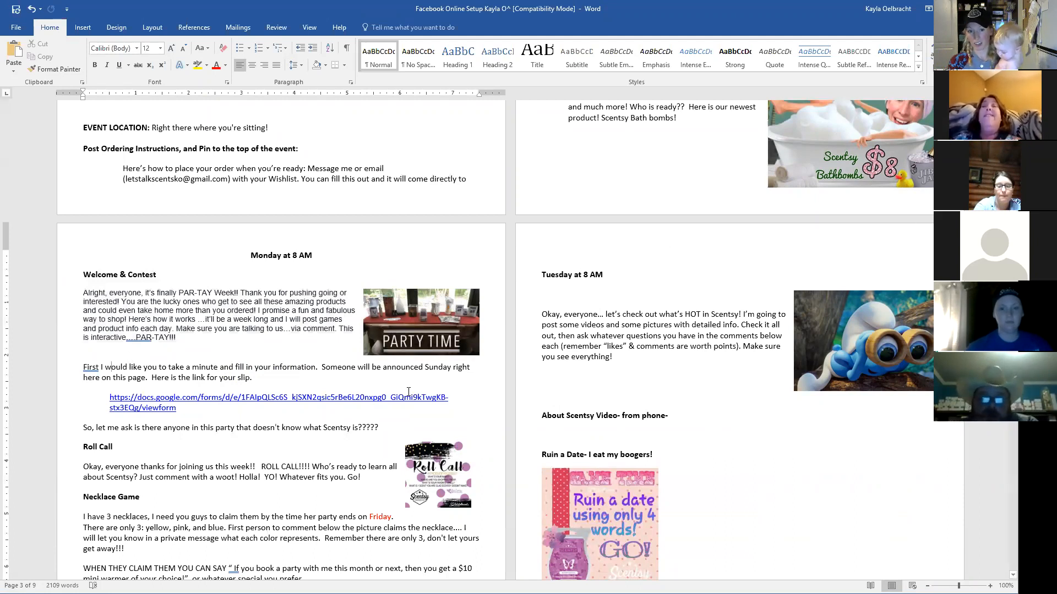
Step: Open the docs.google.com contest slip hyperlink in Monday's post from its context menu
right_click(394, 397)
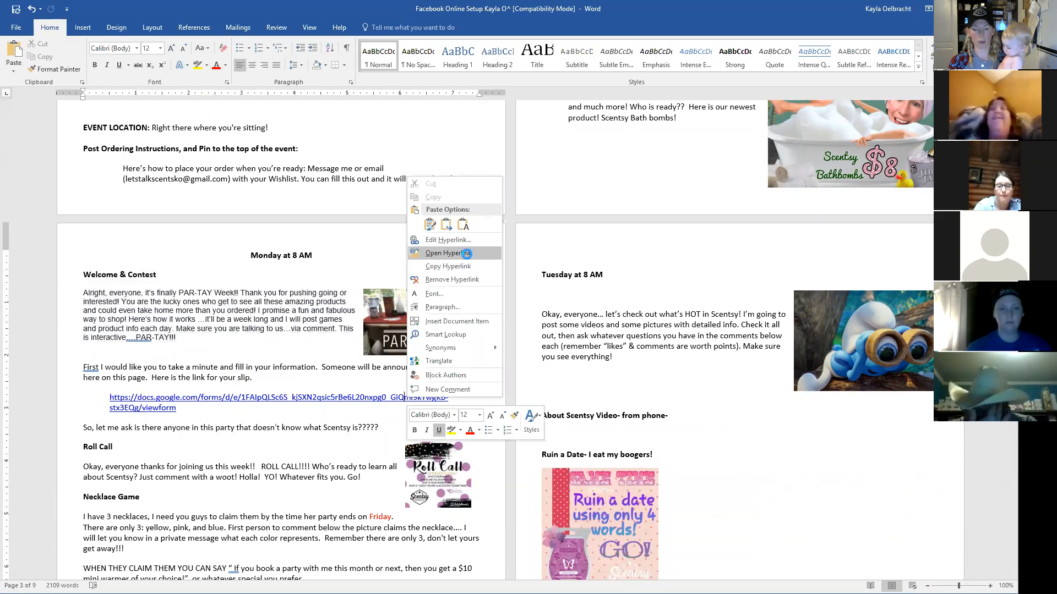
left_click(444, 254)
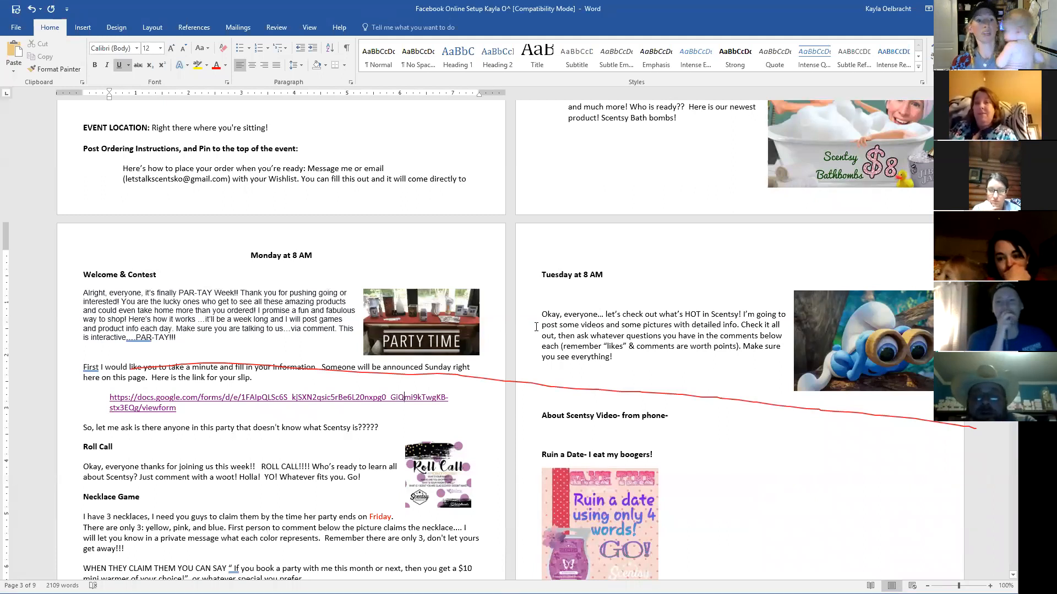
Step: Scroll down to Monday's Necklace Game and 'Me with a Product' sections
scroll("down", 3)
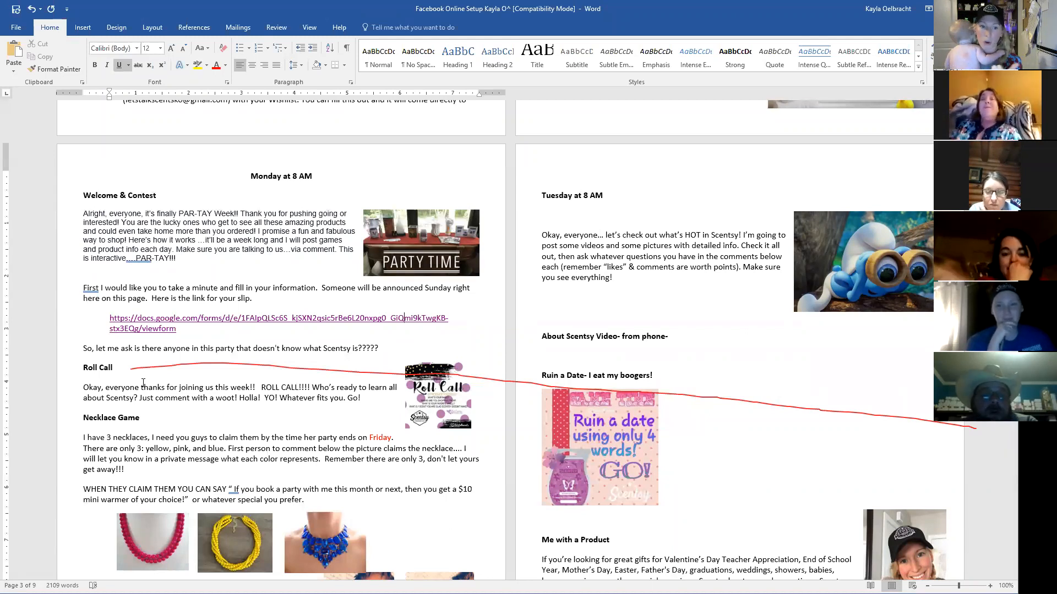
scroll("down", 3)
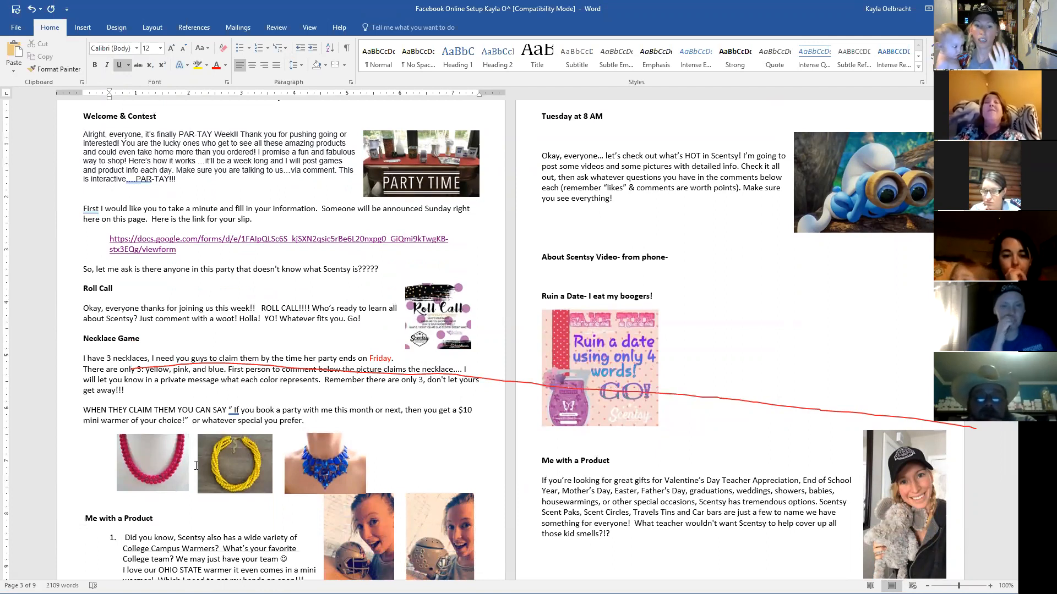
mouse_move(196, 492)
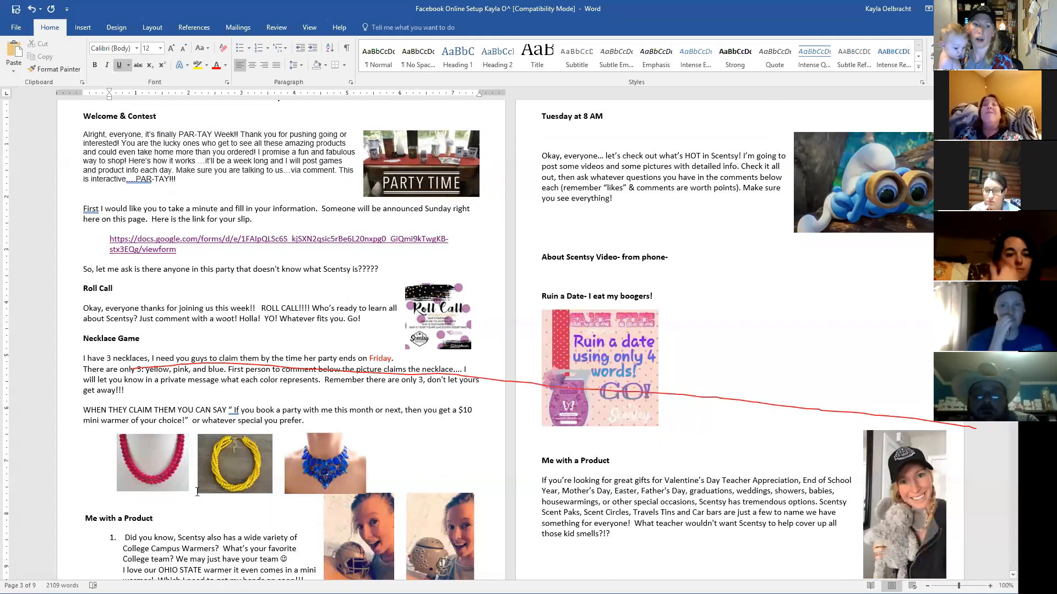
Step: Scroll past Tuesday to Wednesday Day 3's warmer, scent of the month, Snapshot Game and Frost buddy
scroll("down", 3)
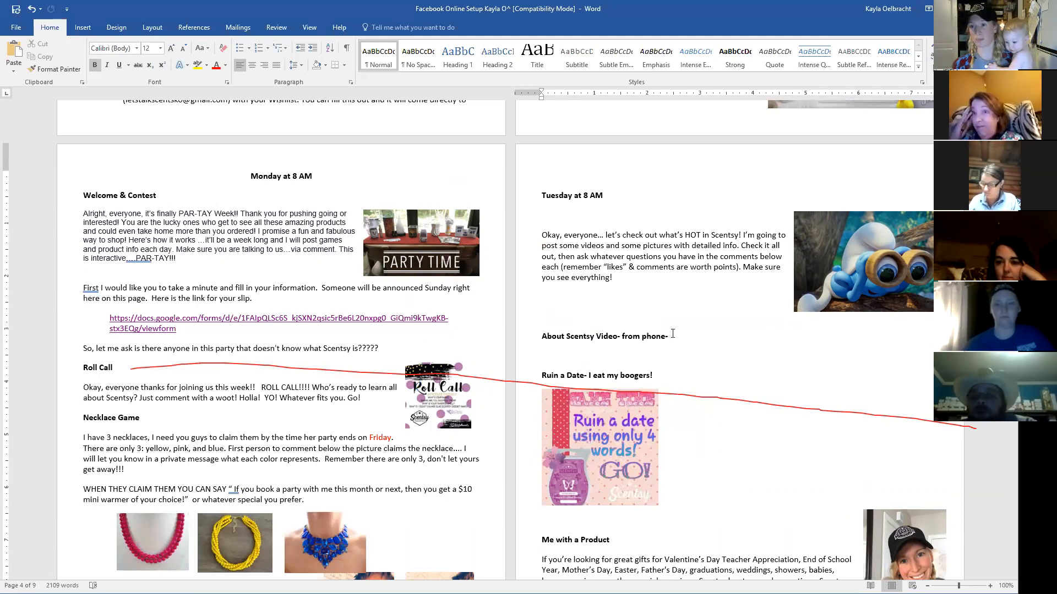
scroll("down", 3)
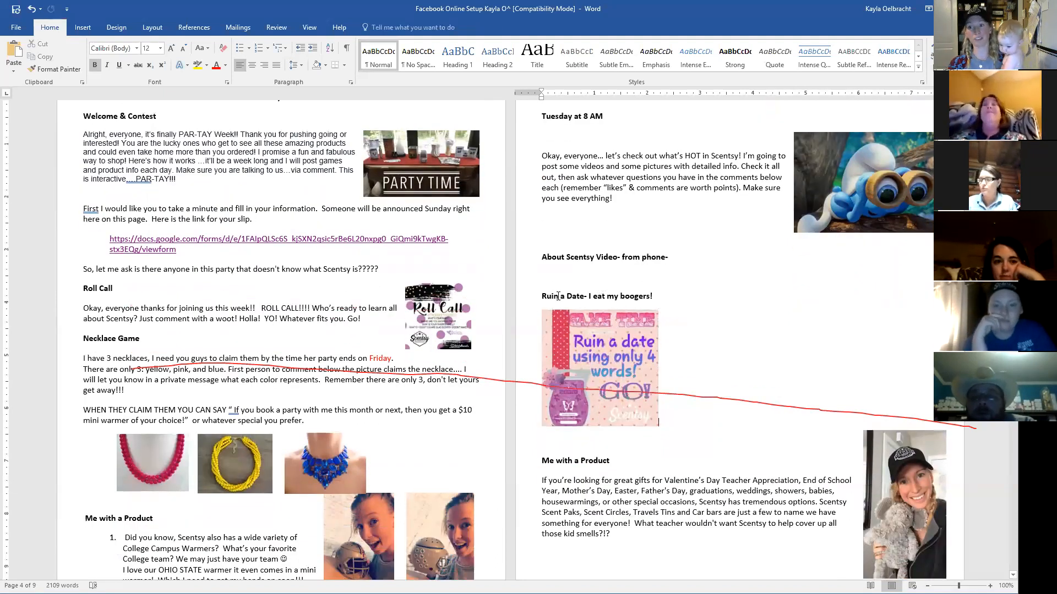
scroll("down", 3)
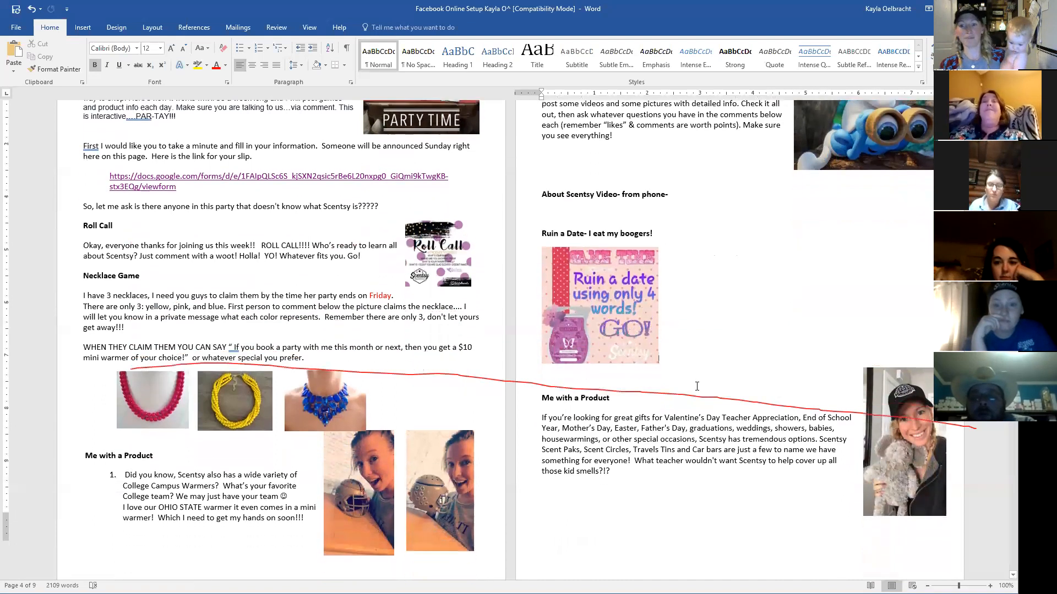
scroll("down", 3)
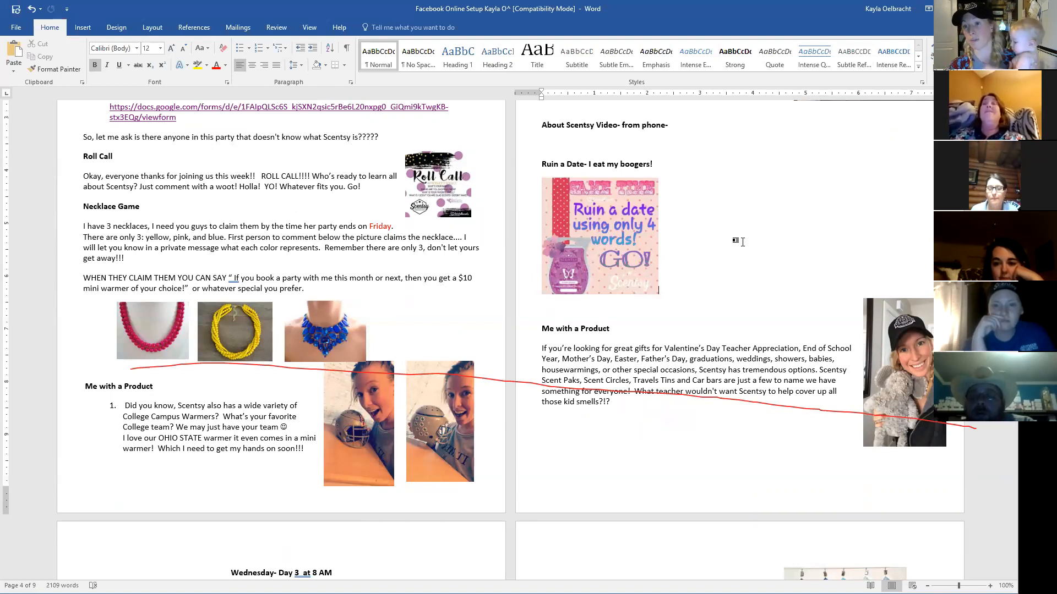
scroll("down", 3)
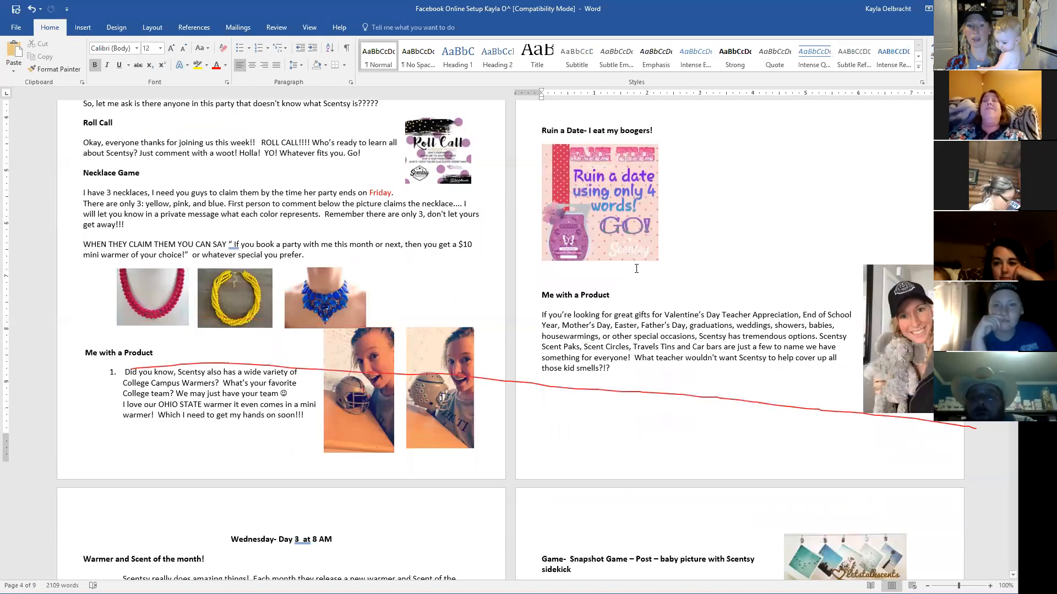
scroll("down", 3)
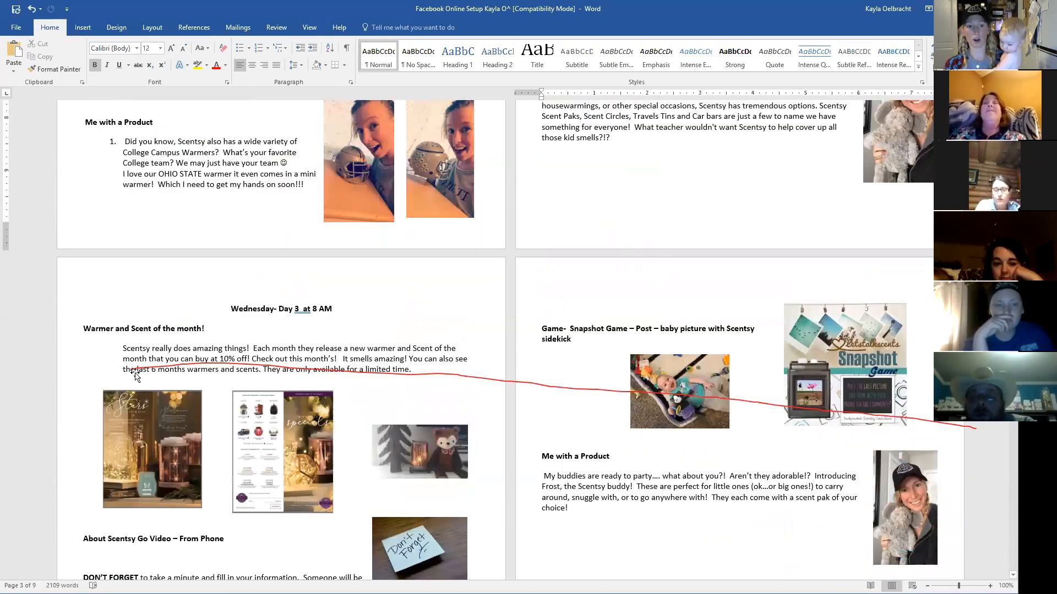
Step: Scroll through Wednesday's Scentsy Go video, contest slip reminder and Simon Says to Friday Day 5
scroll("down", 3)
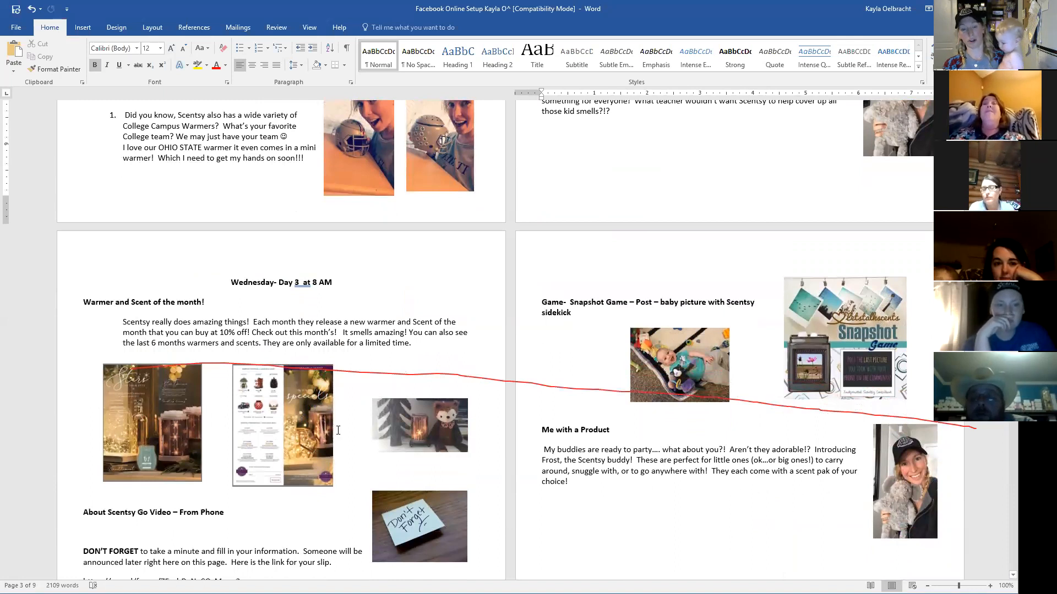
mouse_move(441, 438)
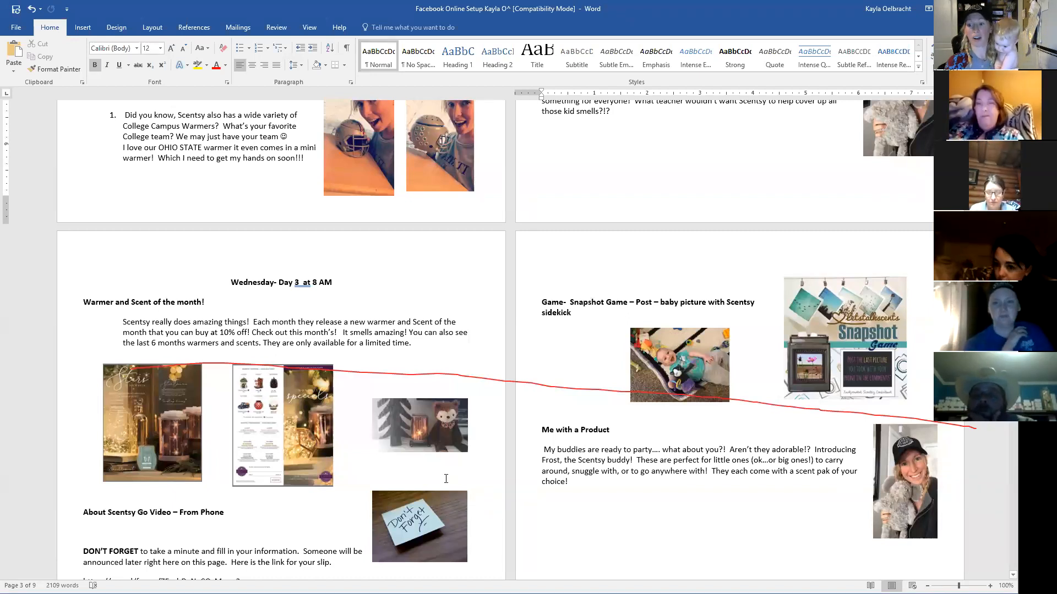
mouse_move(438, 477)
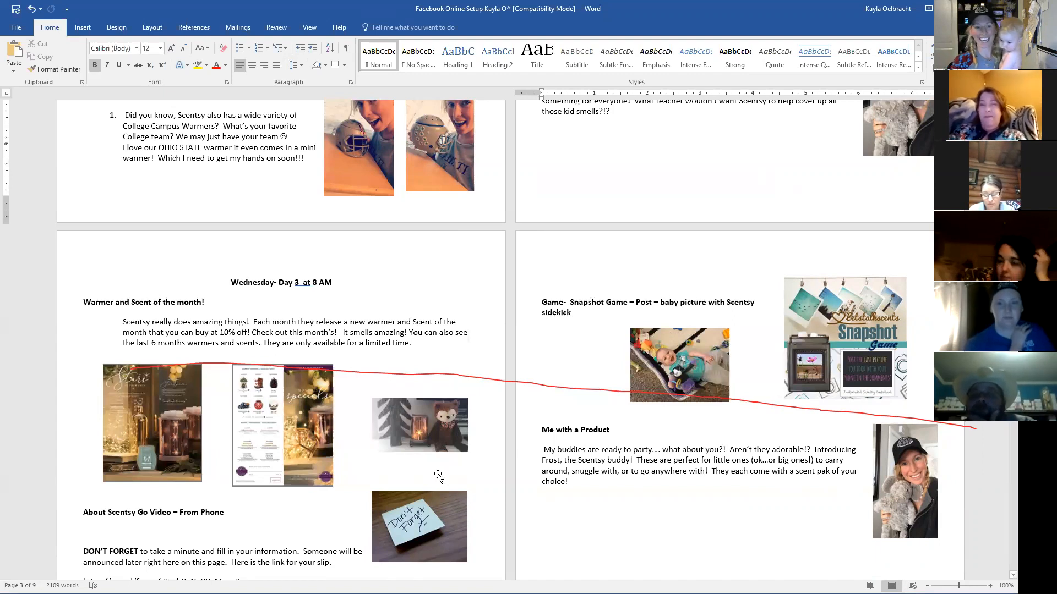
scroll("down", 3)
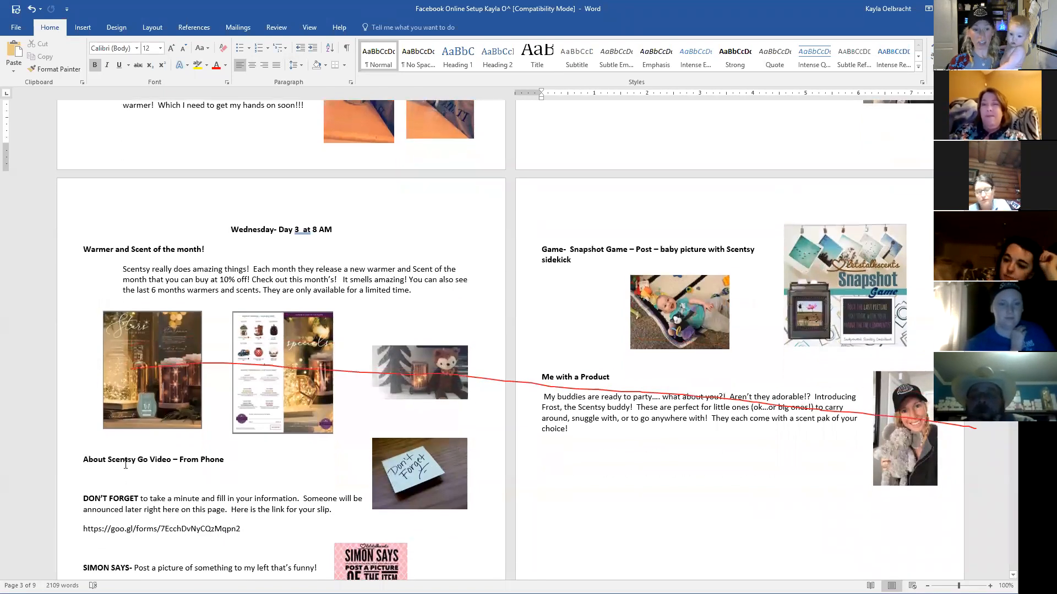
scroll("down", 3)
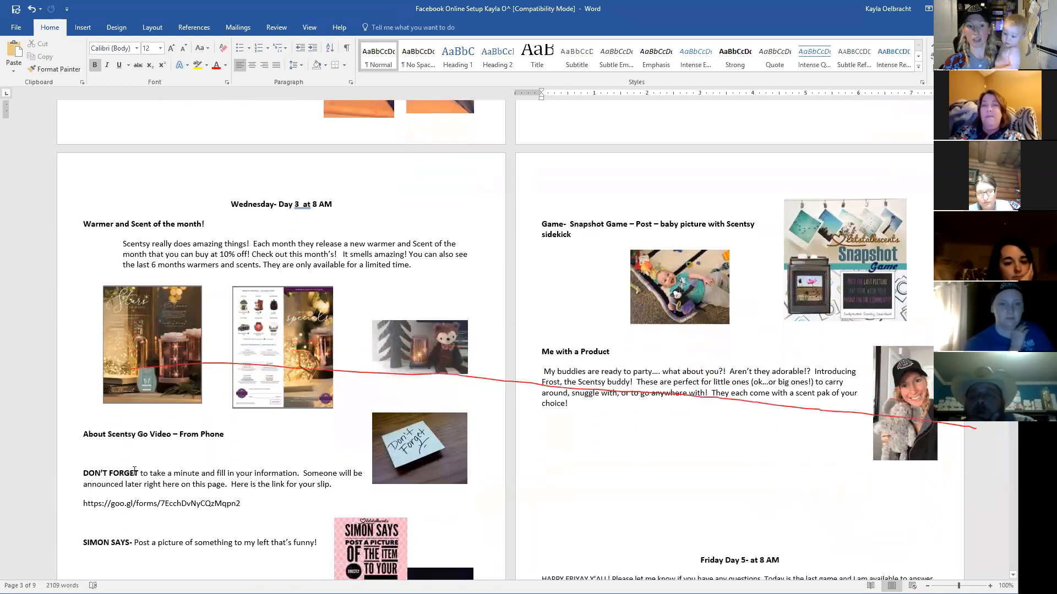
scroll("down", 3)
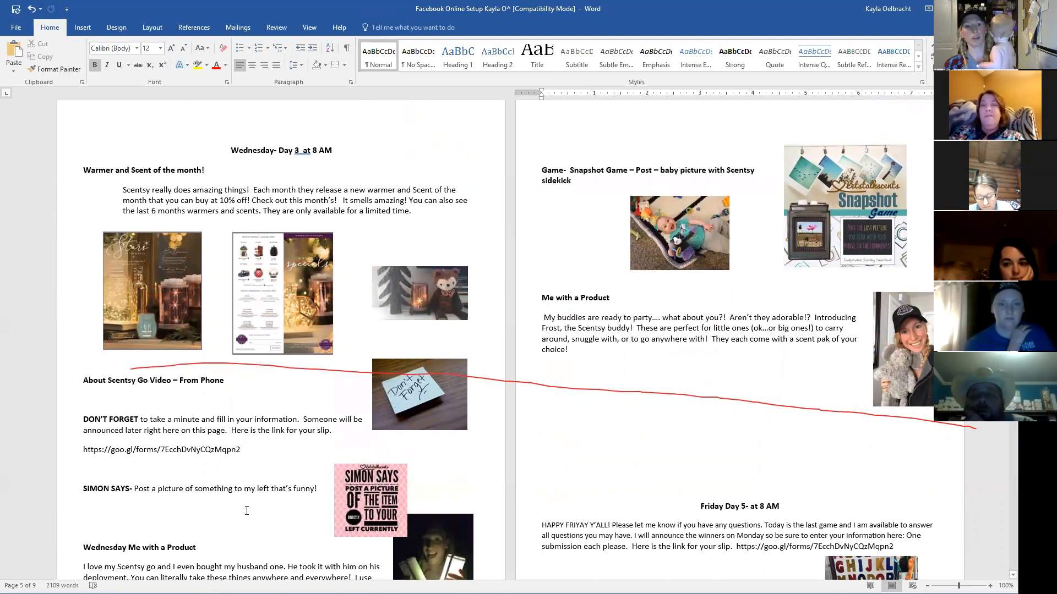
Step: Scroll to Thursday Day 4's laundry poll, Describe Significant Other game and Counter Cleaner feature
scroll("down", 3)
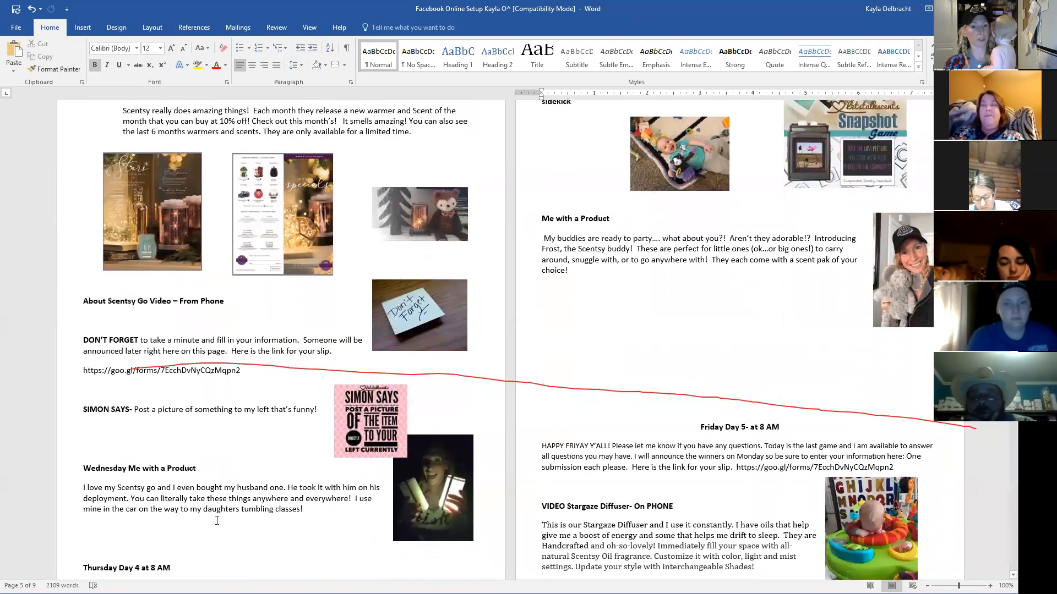
scroll("down", 3)
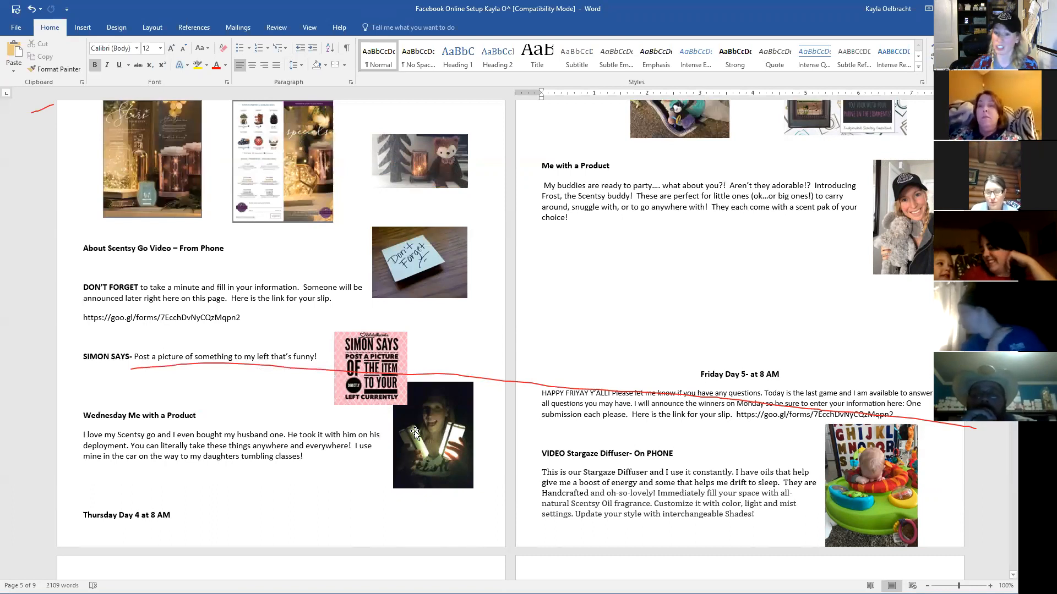
scroll("down", 3)
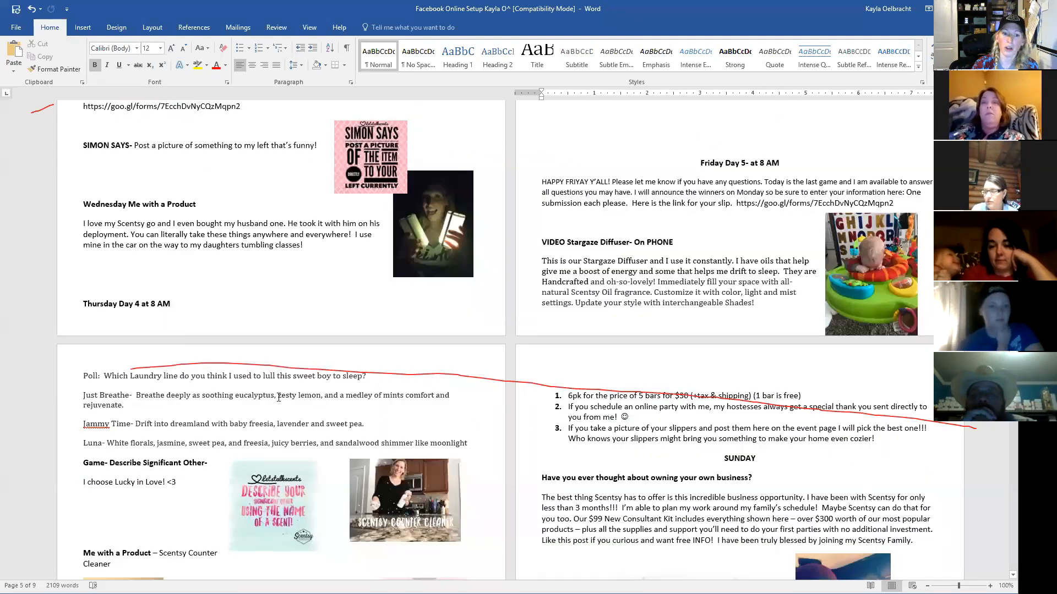
Step: Go back to page 1's Event Details, ordering instructions and Monday and Tuesday 8 AM posts
scroll("down", 3)
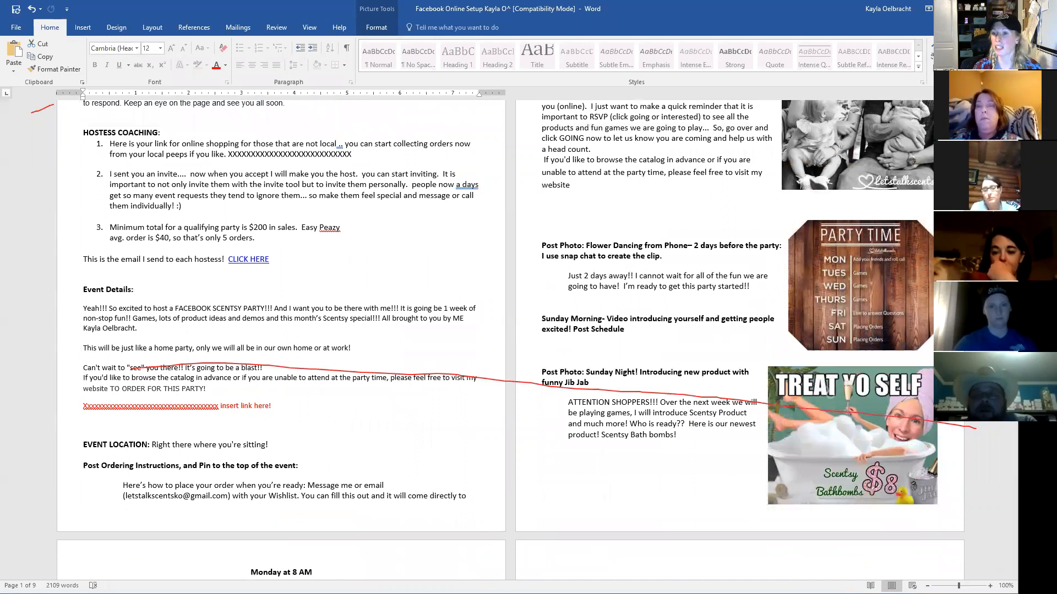
scroll("down", 3)
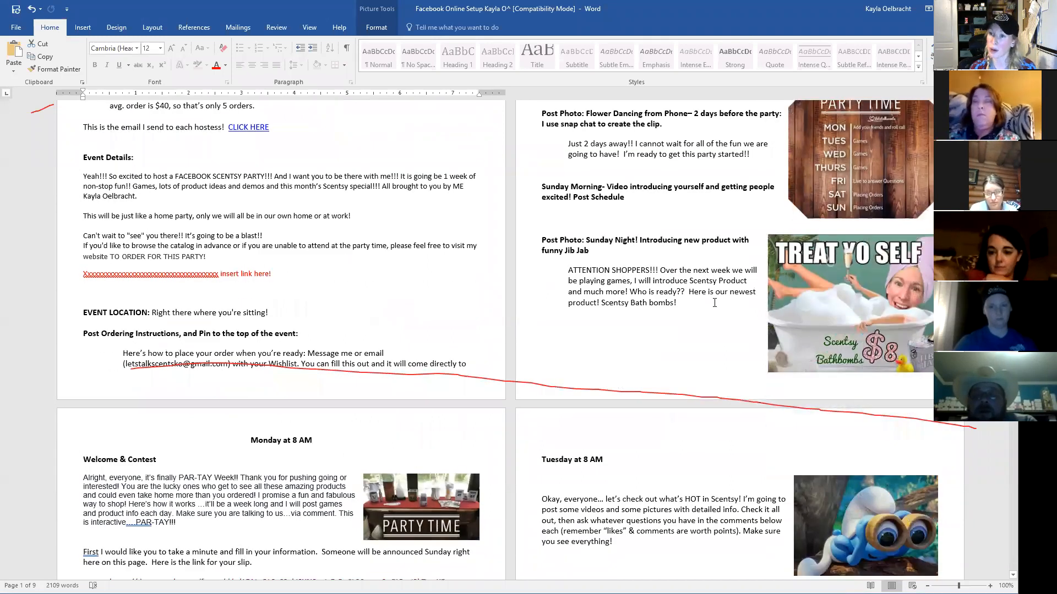